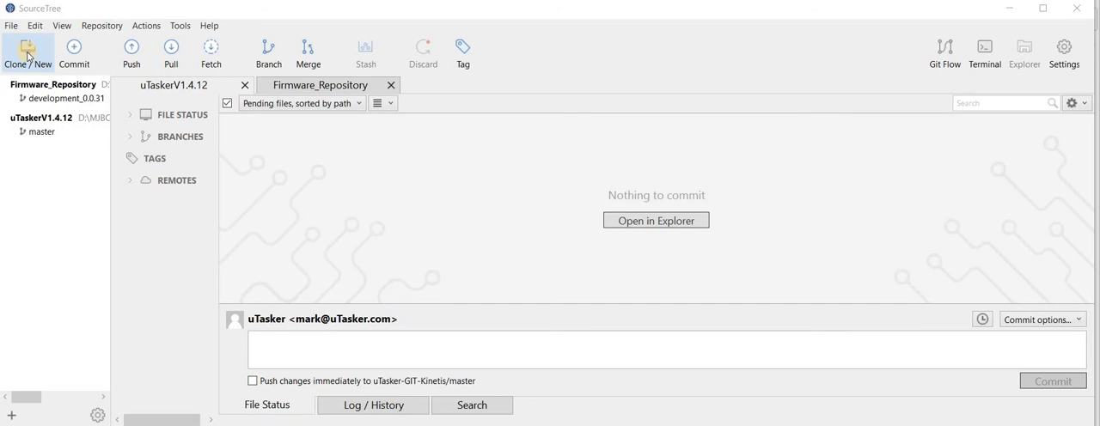
pyautogui.click(28, 54)
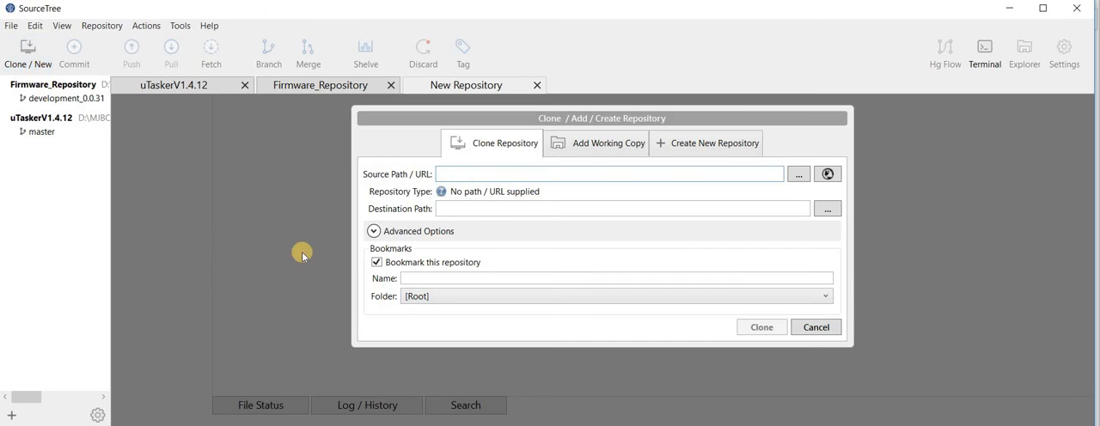
pyautogui.click(610, 174)
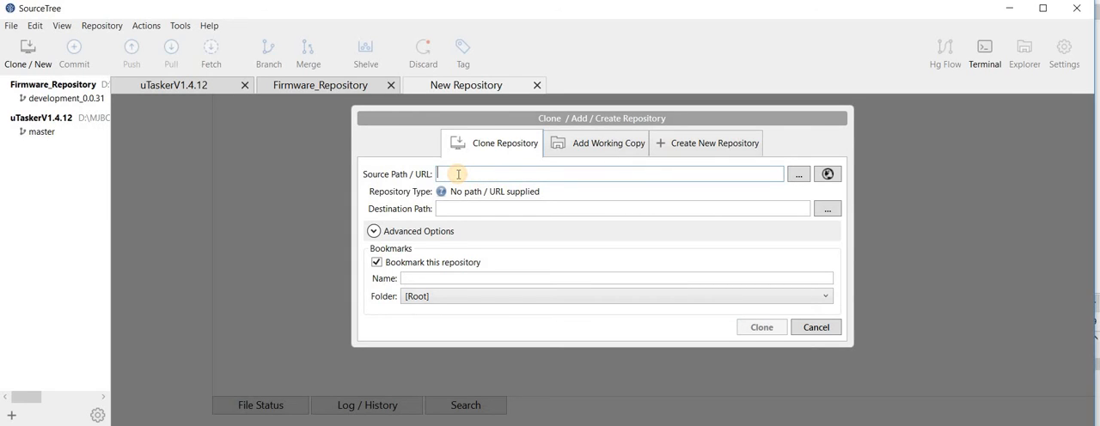
pyautogui.write('https://srv55.git-repos.de/dev1129/uTasker-GIT-Kinetis')
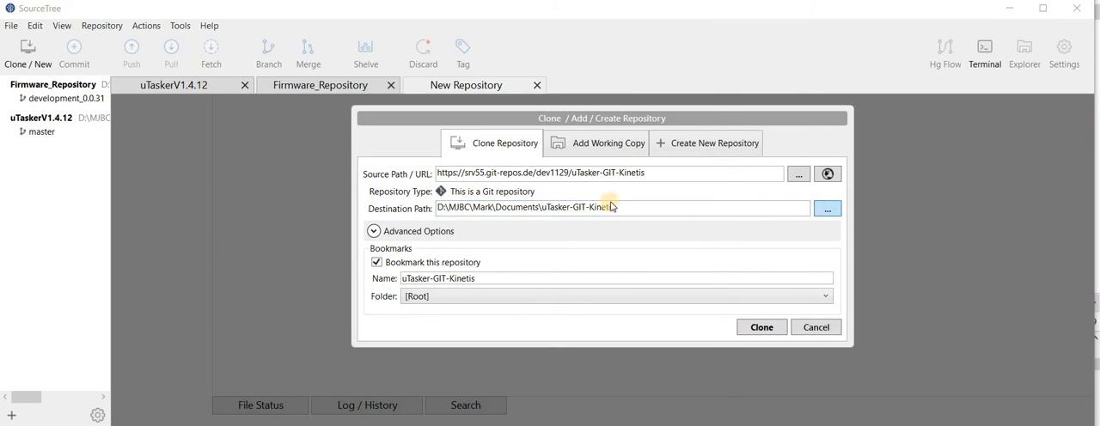
pyautogui.click(825, 210)
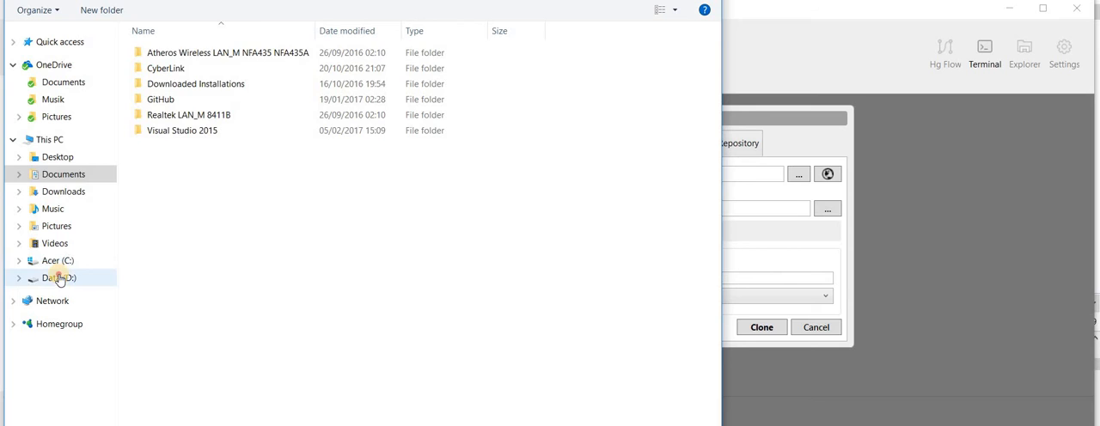
pyautogui.click(58, 278)
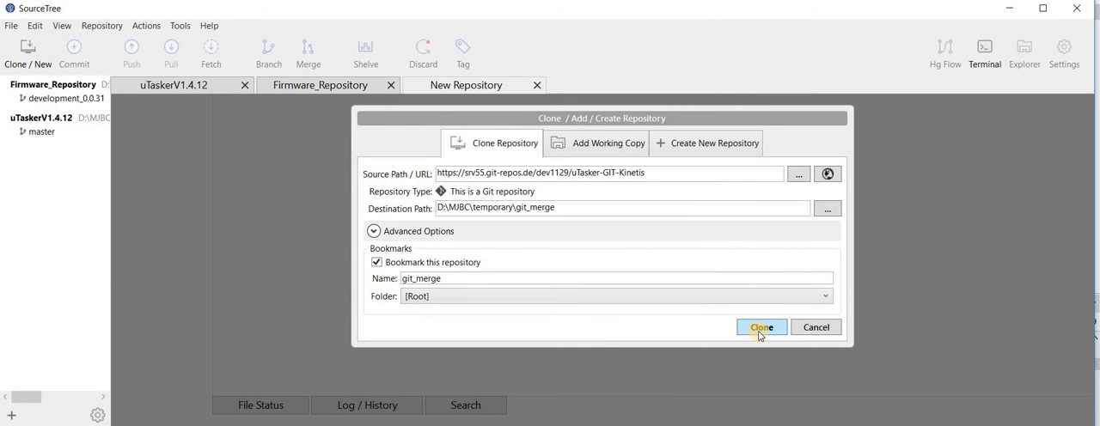
# Step: Clone the repository with full output shown, then review the master branch commit history
pyautogui.click(759, 327)
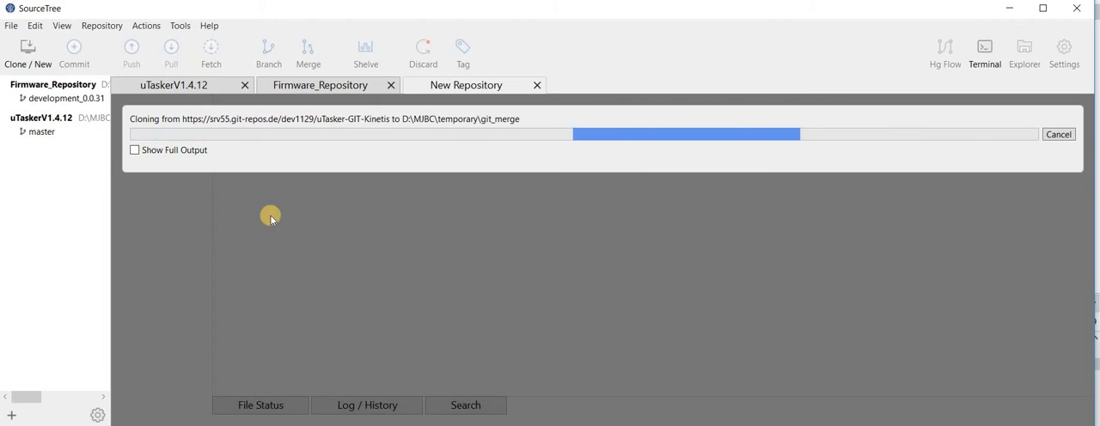
pyautogui.click(134, 150)
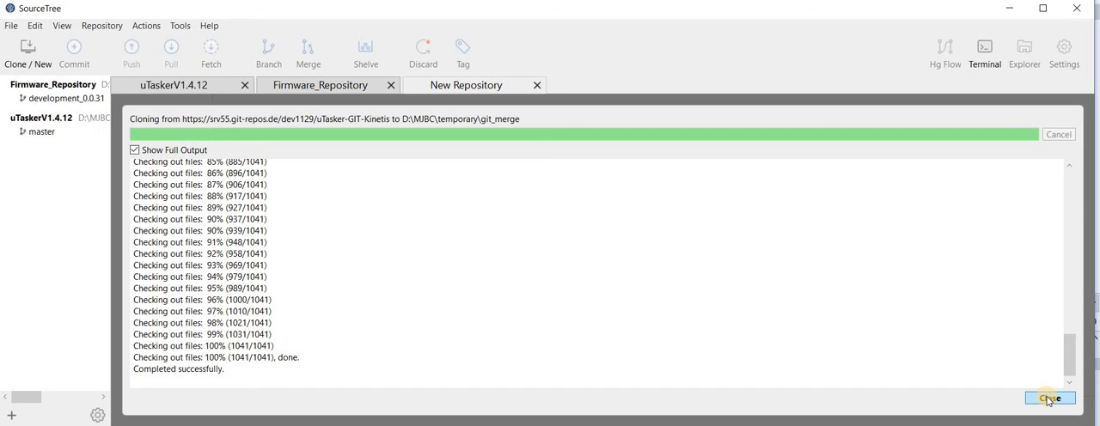
pyautogui.click(1048, 398)
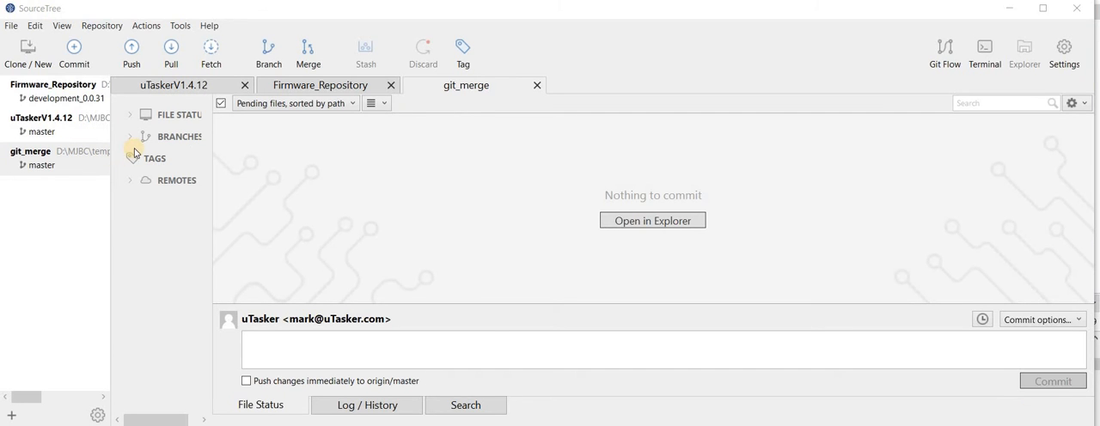
pyautogui.click(131, 137)
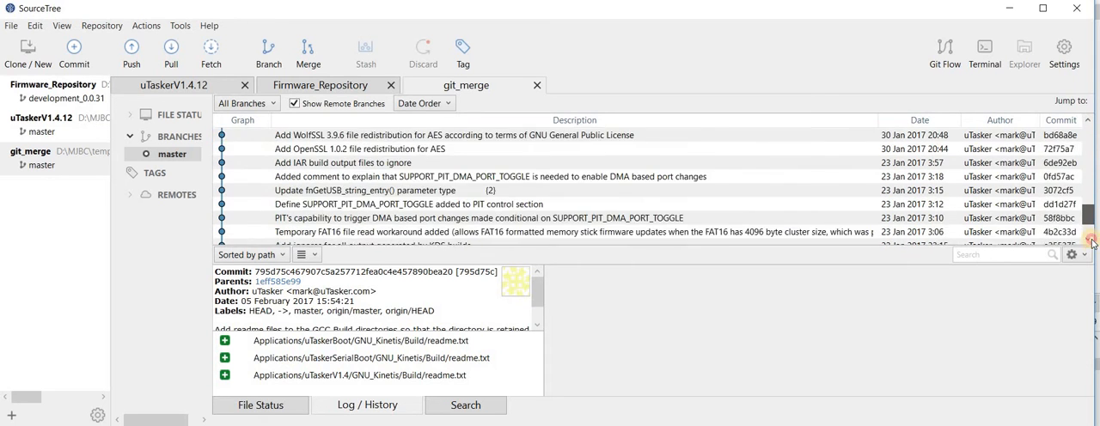
pyautogui.scroll(3)
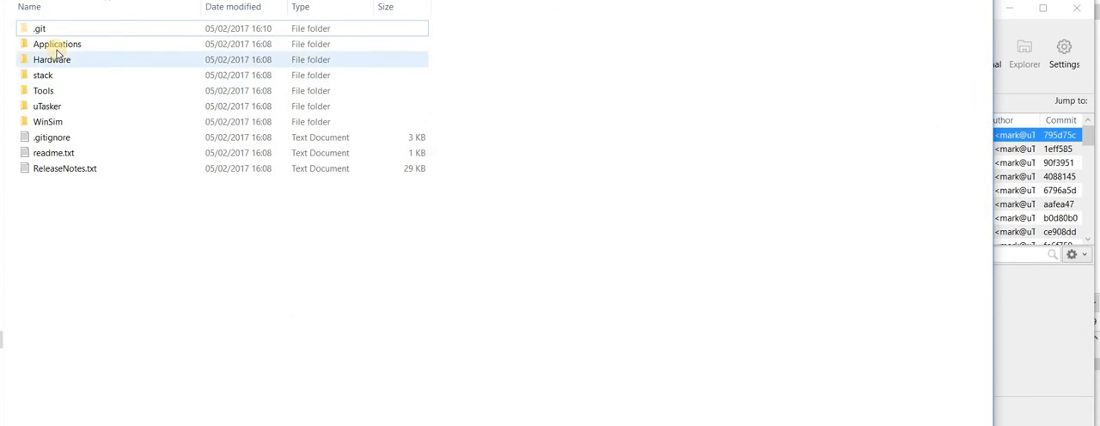
# Step: Browse into Applications\uTaskerV1.4 and select the IAR7_Kinetis project folder
pyautogui.click(57, 44)
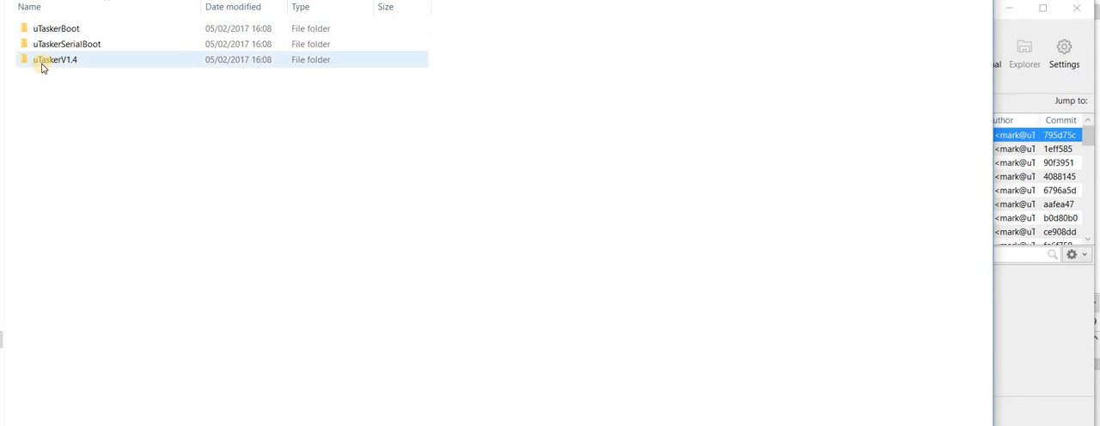
pyautogui.doubleClick(55, 58)
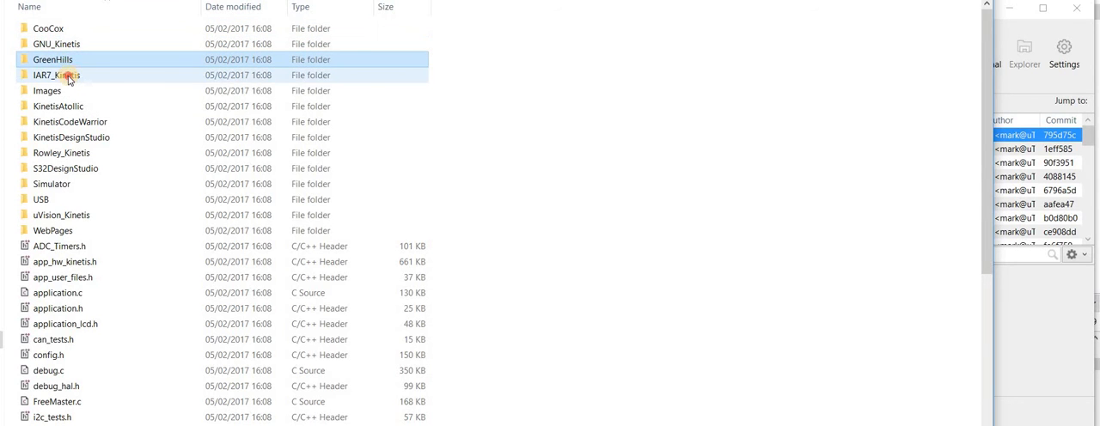
pyautogui.click(57, 76)
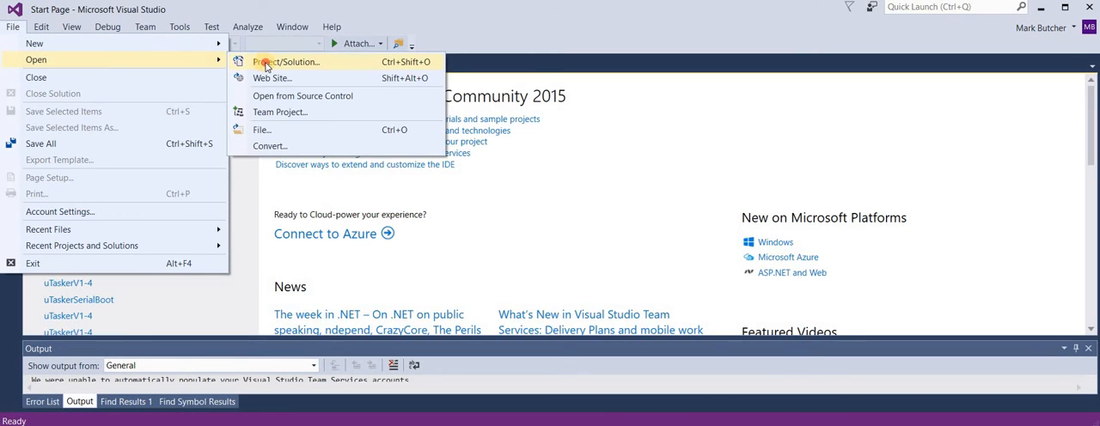
# Step: Open the solution from the Simulator folder and expand uTaskerKinetis and its Header Files
pyautogui.click(285, 62)
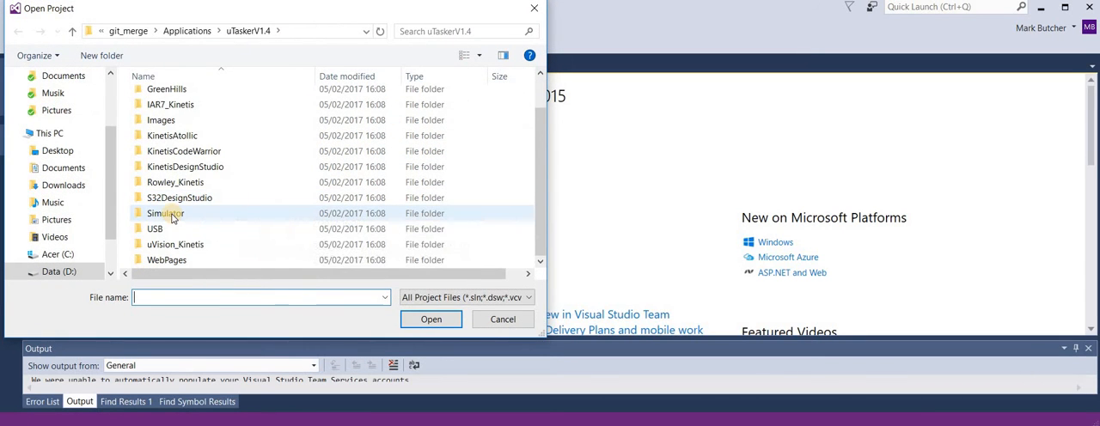
pyautogui.doubleClick(165, 214)
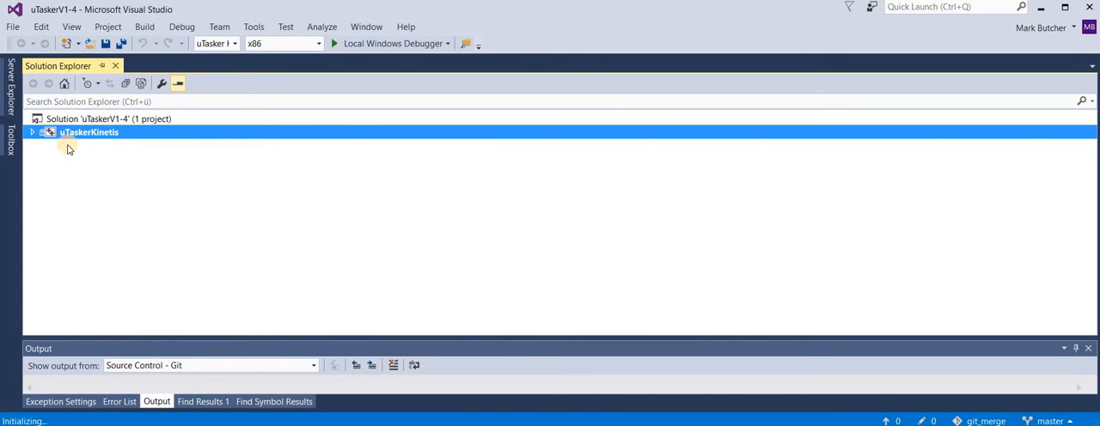
pyautogui.click(31, 130)
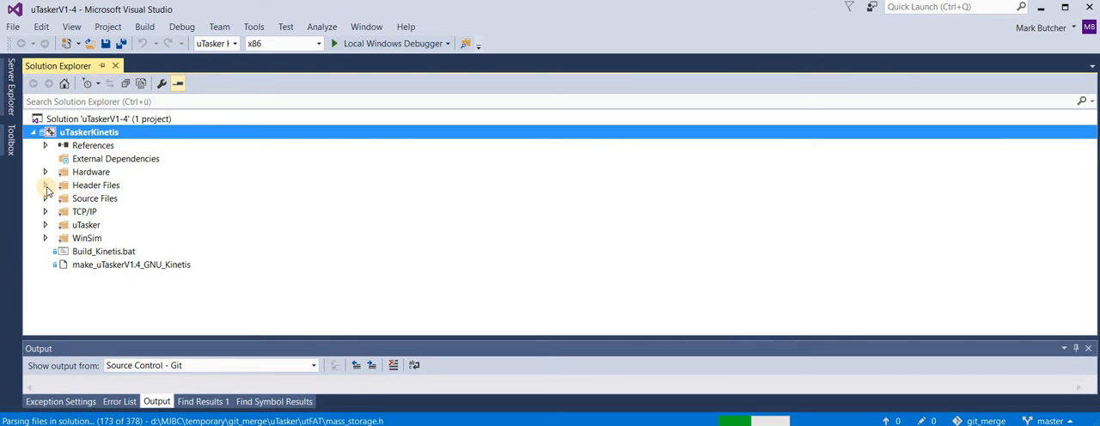
pyautogui.click(45, 185)
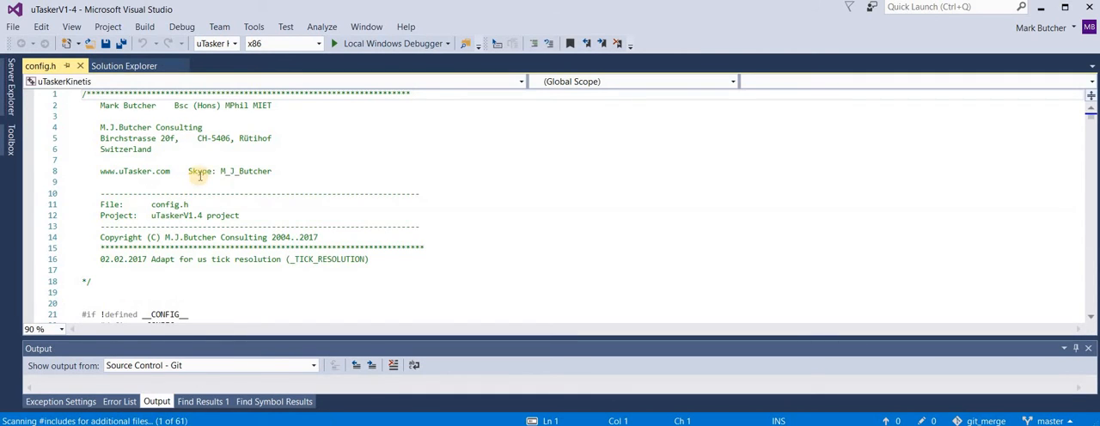
# Step: Scroll config.h to the FRDM_KL46Z board define, then return to Solution Explorer
pyautogui.scroll(-3)
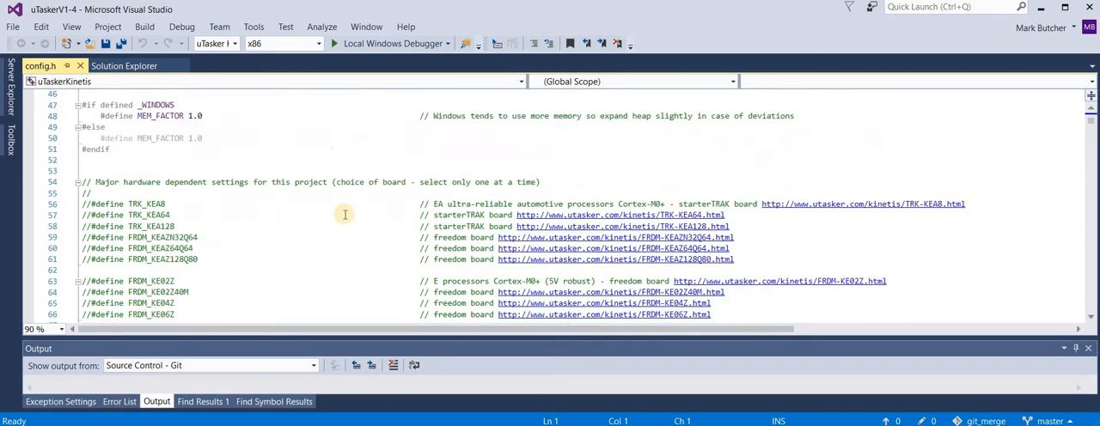
pyautogui.scroll(-3)
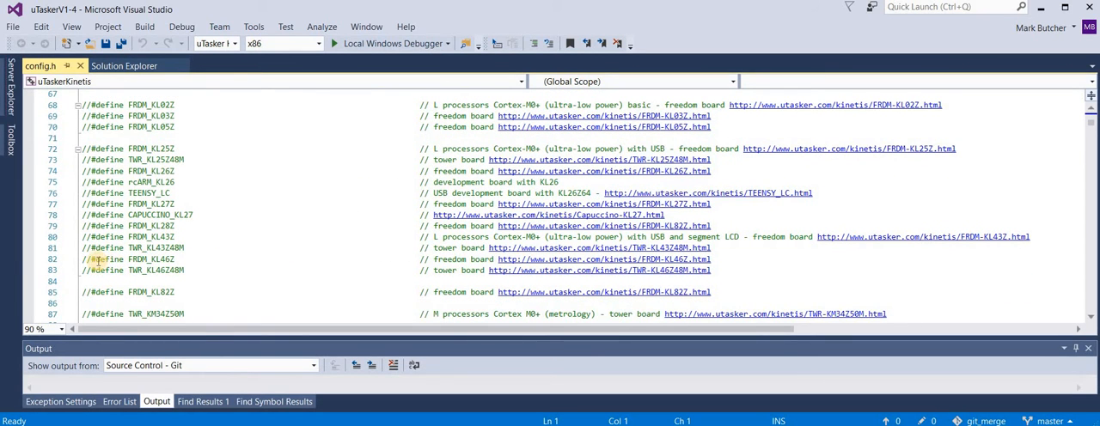
pyautogui.click(94, 258)
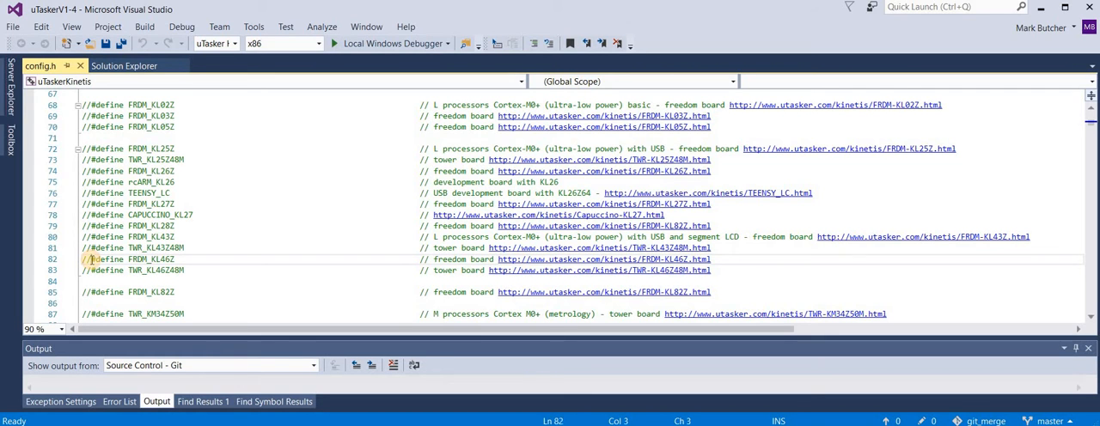
pyautogui.moveTo(237, 261)
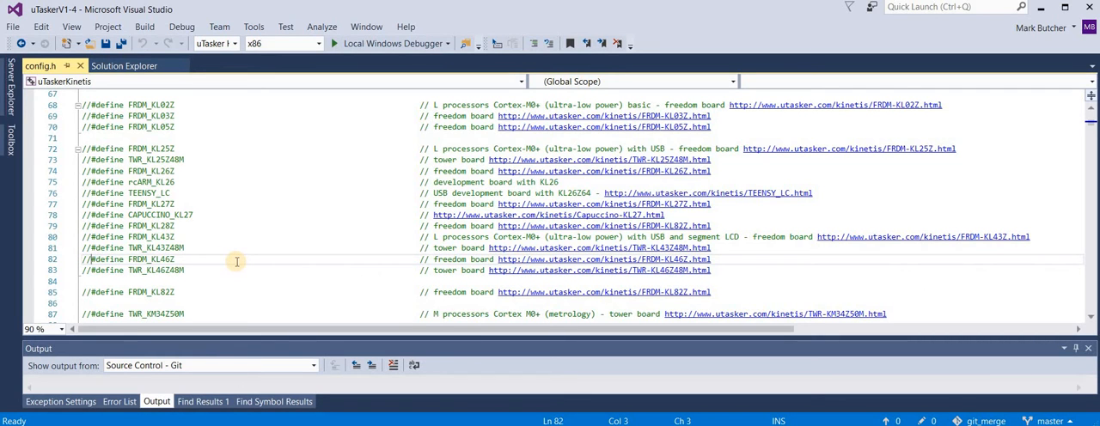
pyautogui.scroll(-3)
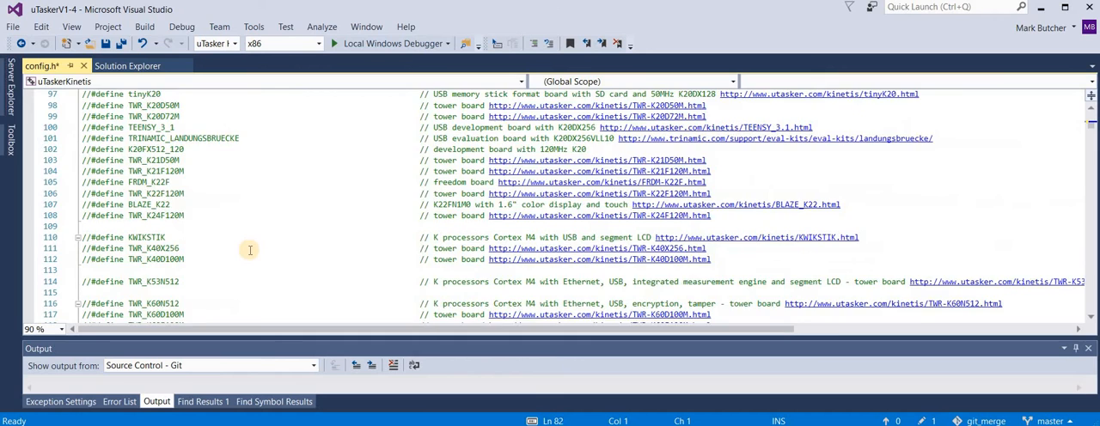
pyautogui.scroll(-3)
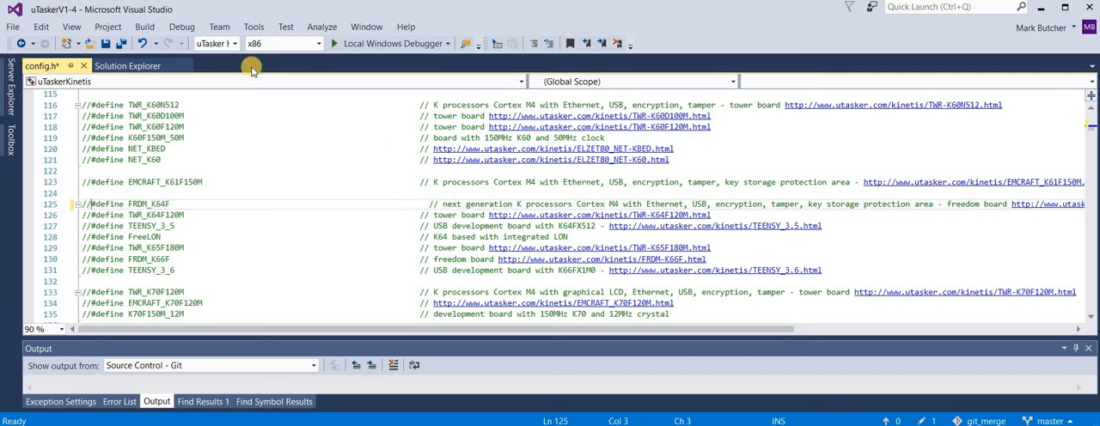
pyautogui.click(232, 43)
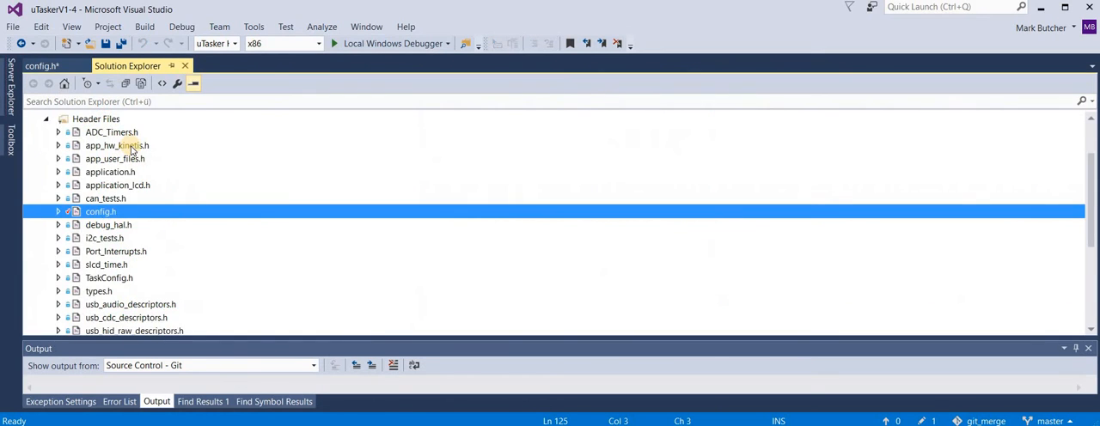
# Step: Bring up the uTaskerKinetis project's context menu for rebuilding
pyautogui.rightClick(86, 131)
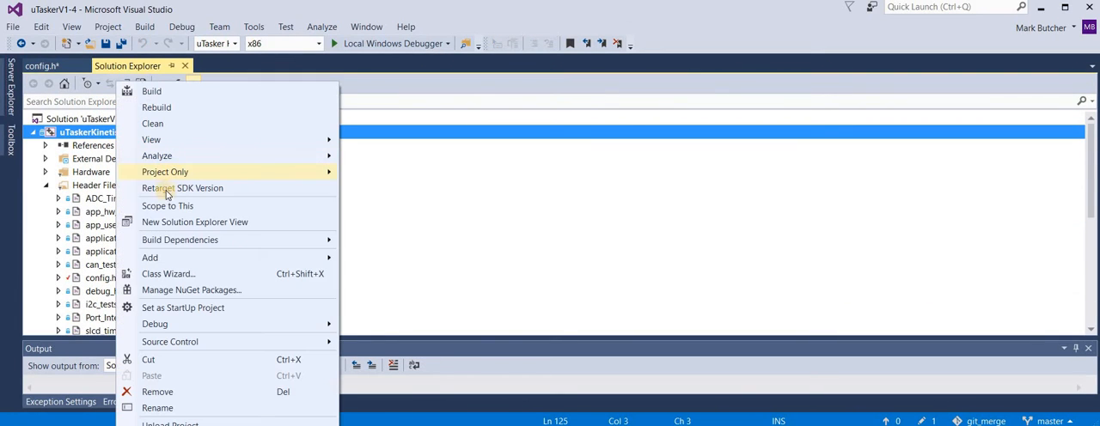
pyautogui.moveTo(165, 106)
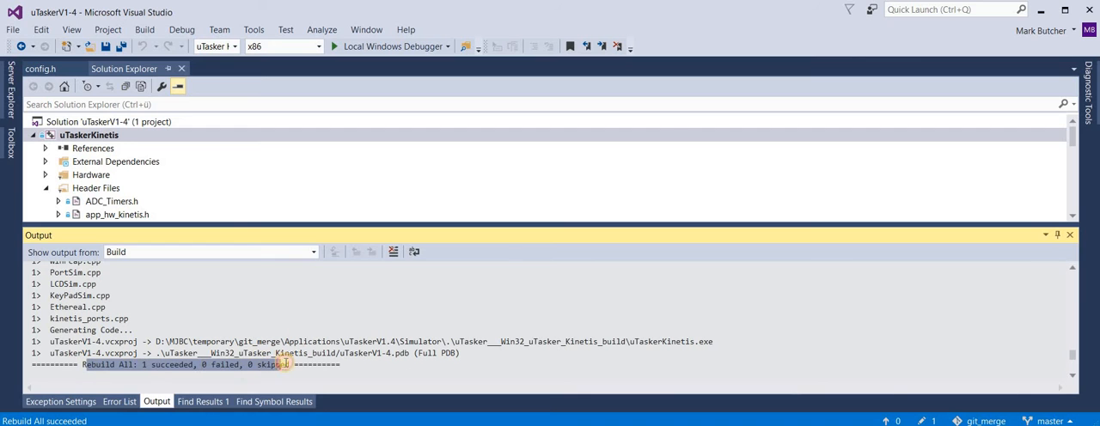
pyautogui.moveTo(392, 46)
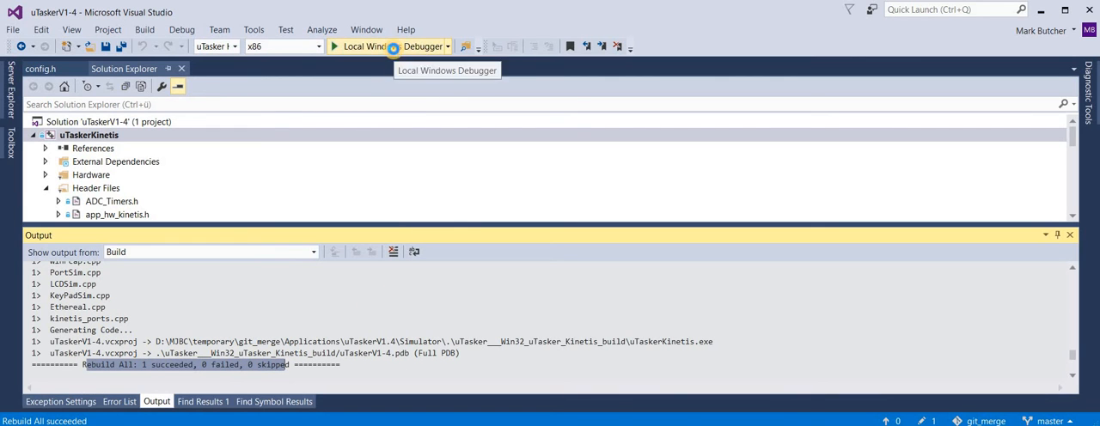
# Step: Launch the built project with Local Windows Debugger to run the FRDM-KL46Z simulator
pyautogui.click(361, 46)
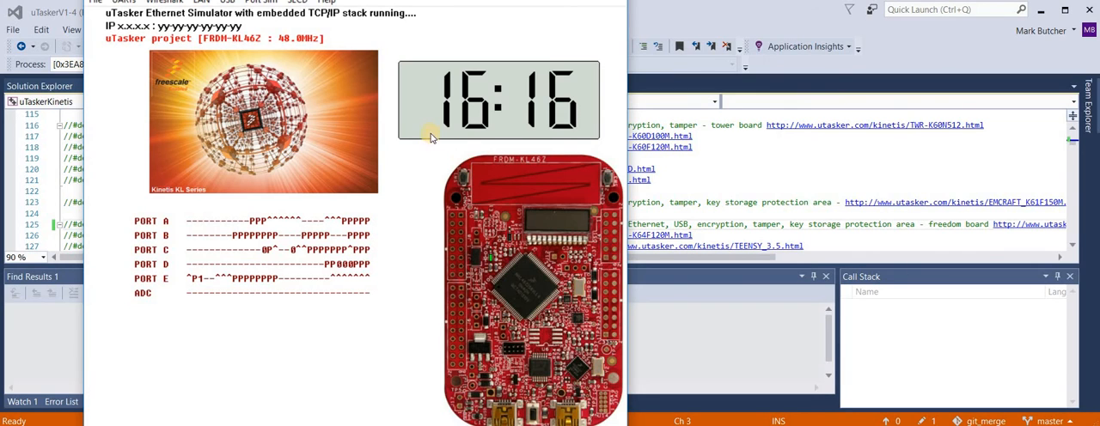
pyautogui.moveTo(626, 117)
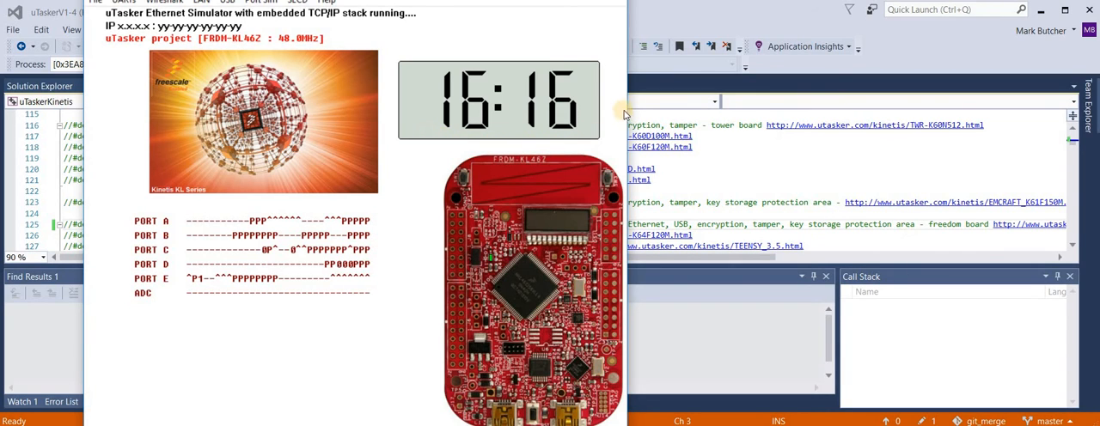
pyautogui.moveTo(428, 176)
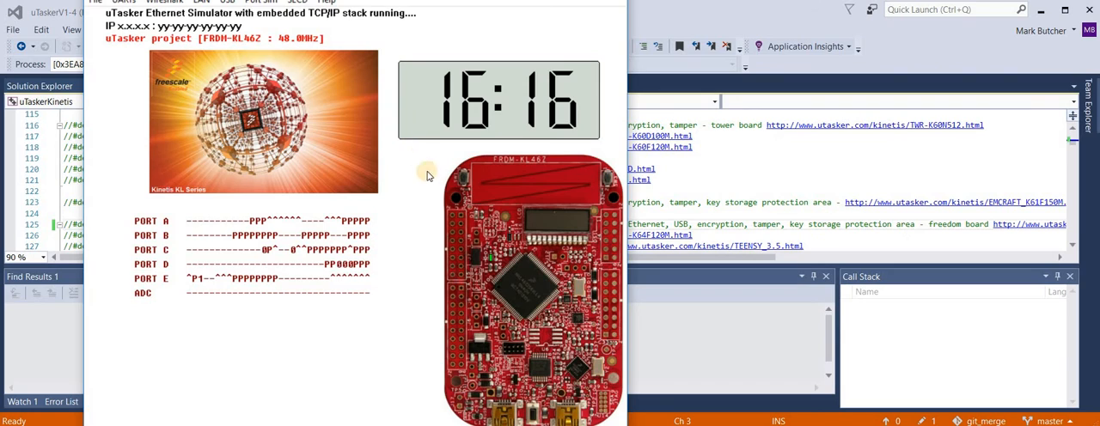
pyautogui.moveTo(278, 44)
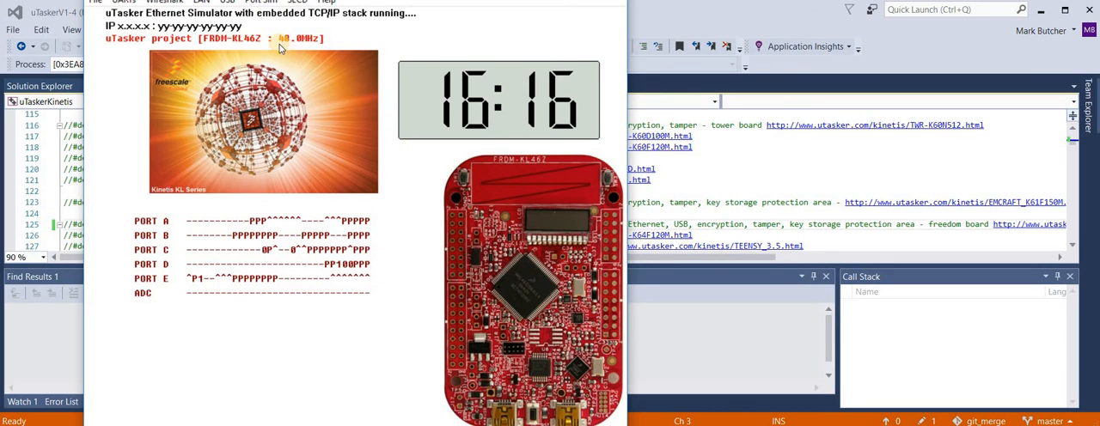
pyautogui.moveTo(316, 32)
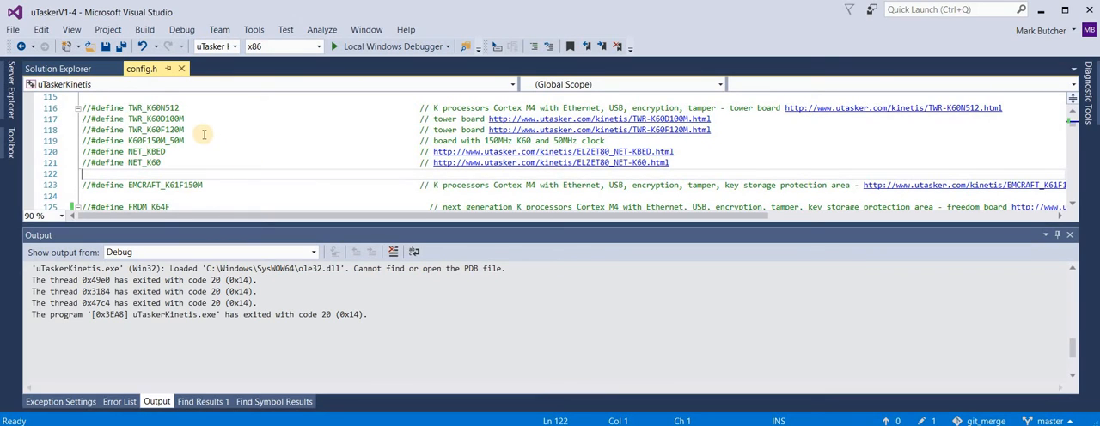
pyautogui.moveTo(185, 96)
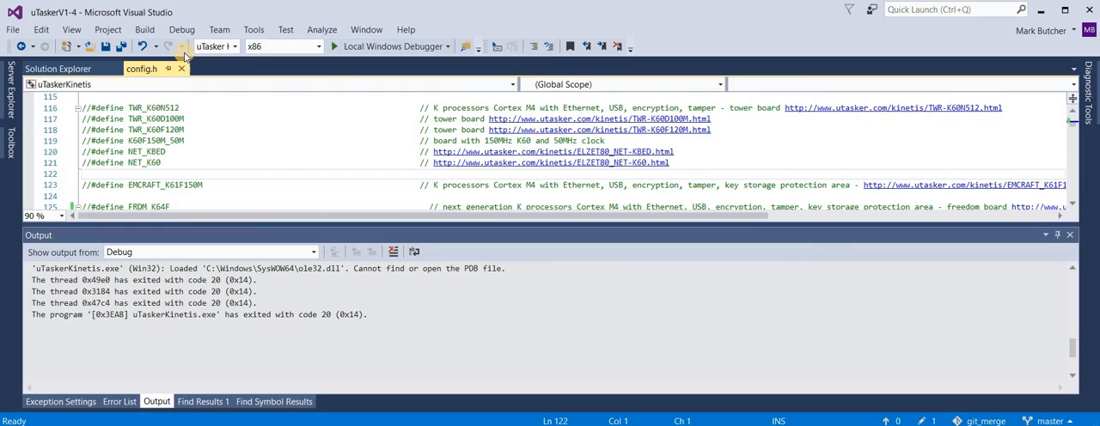
pyautogui.moveTo(237, 45)
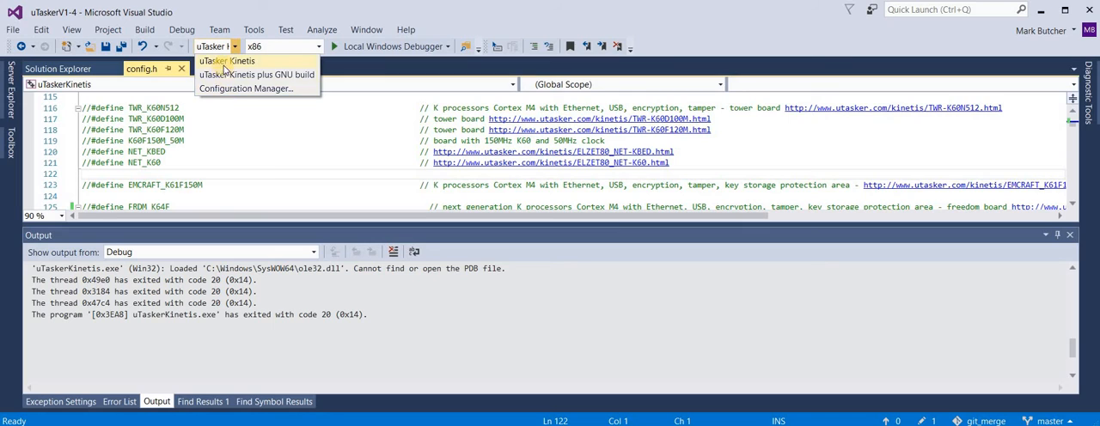
pyautogui.moveTo(232, 74)
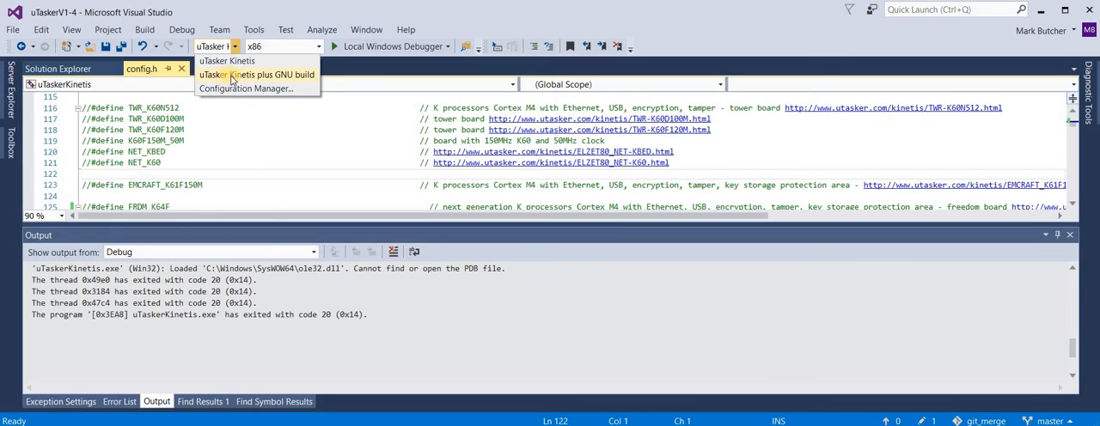
pyautogui.moveTo(276, 77)
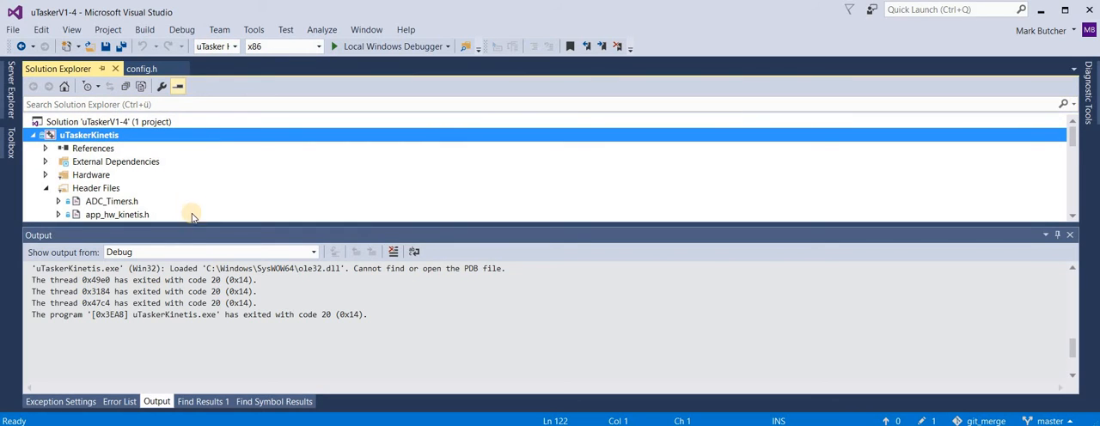
# Step: Locate and open make_uTaskerV1.4_GNU_Kinetis in Solution Explorer
pyautogui.scroll(-3)
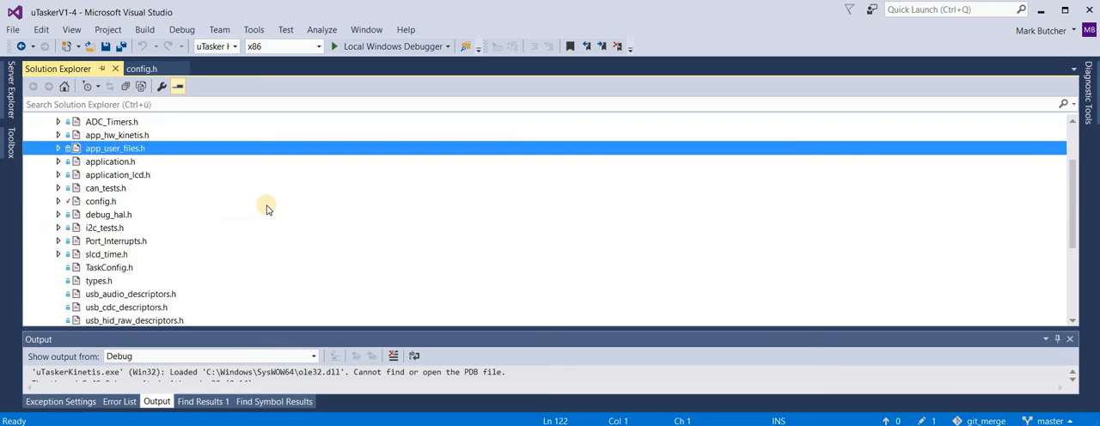
pyautogui.scroll(-3)
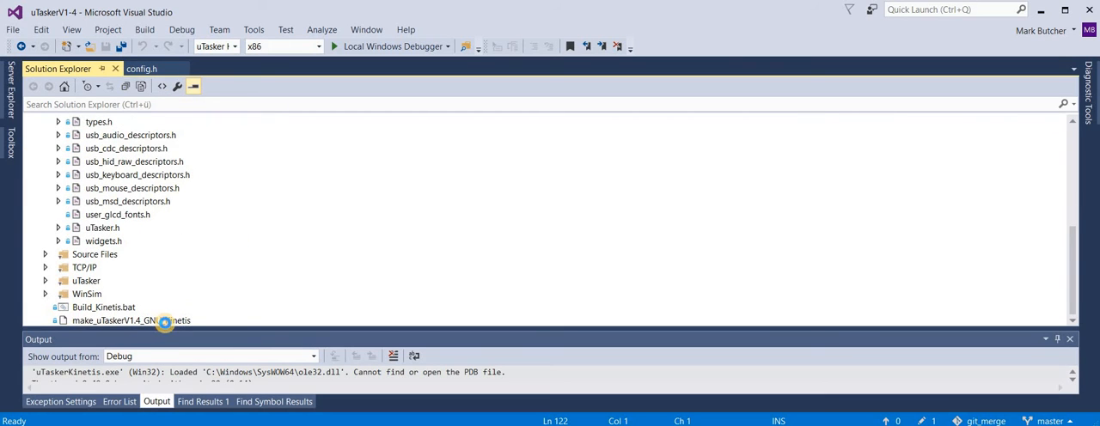
pyautogui.doubleClick(130, 319)
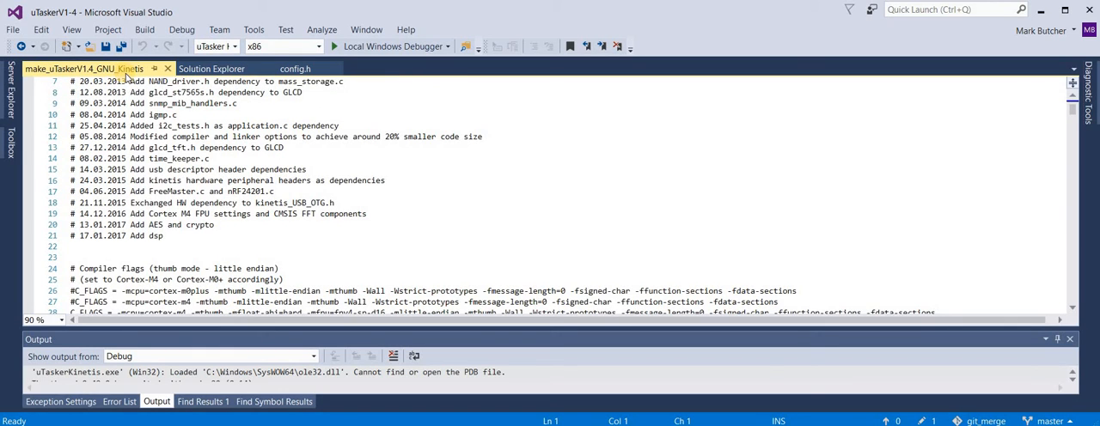
# Step: Scroll the makefile through the C_FLAGS lines down to the link rules
pyautogui.scroll(-3)
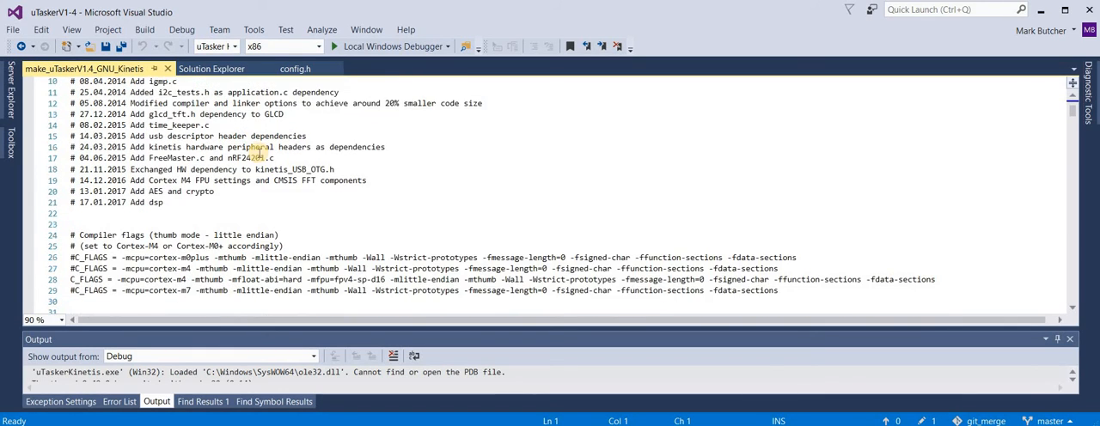
pyautogui.scroll(-3)
pyautogui.write('#')
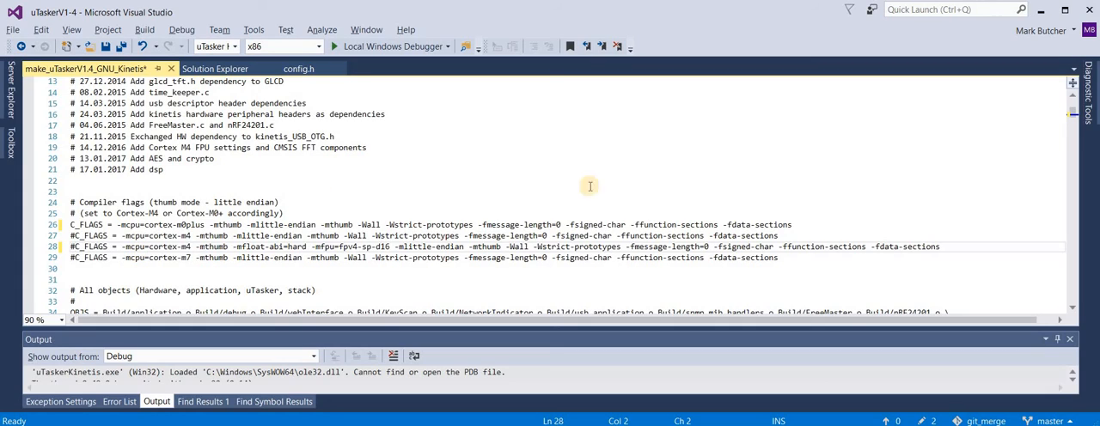
pyautogui.moveTo(1072, 111)
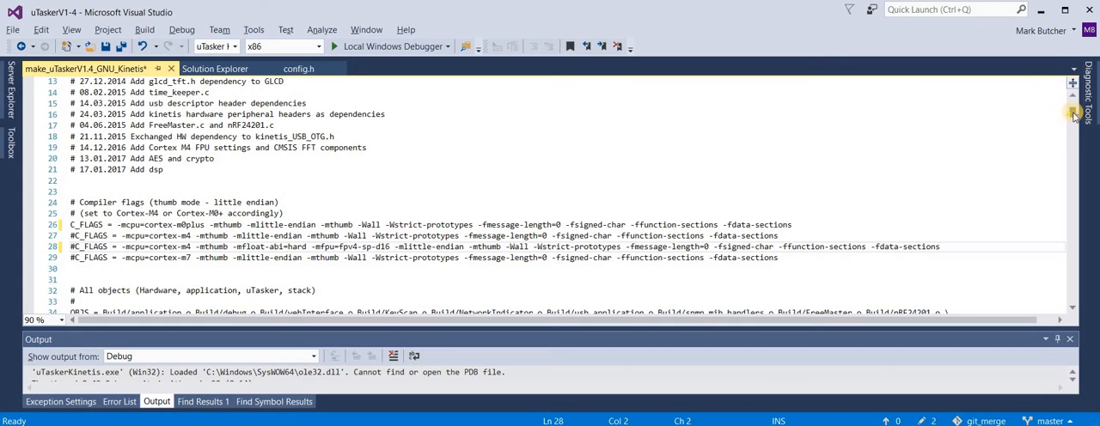
pyautogui.scroll(-3)
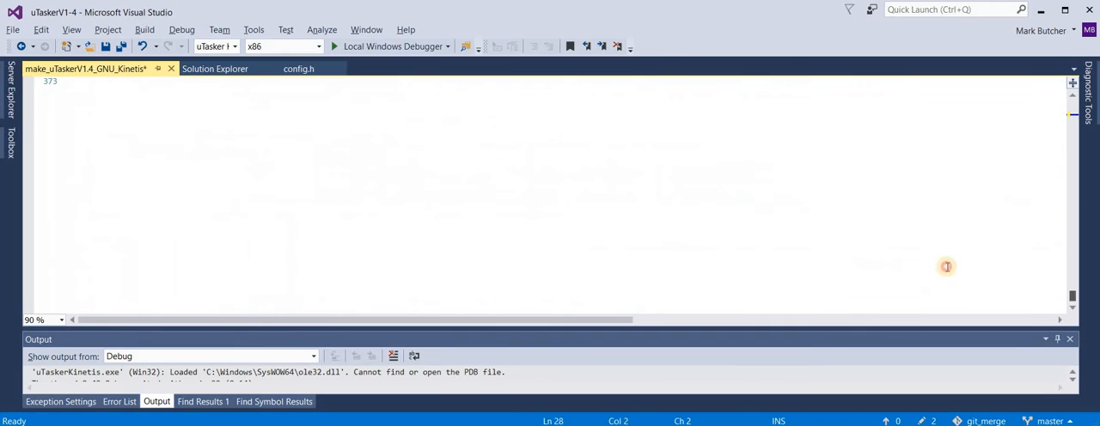
pyautogui.scroll(-3)
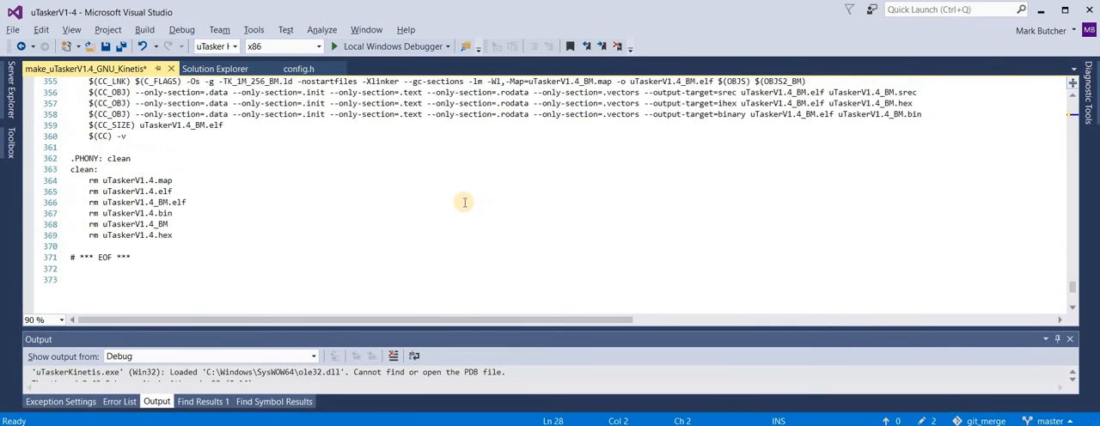
pyautogui.scroll(3)
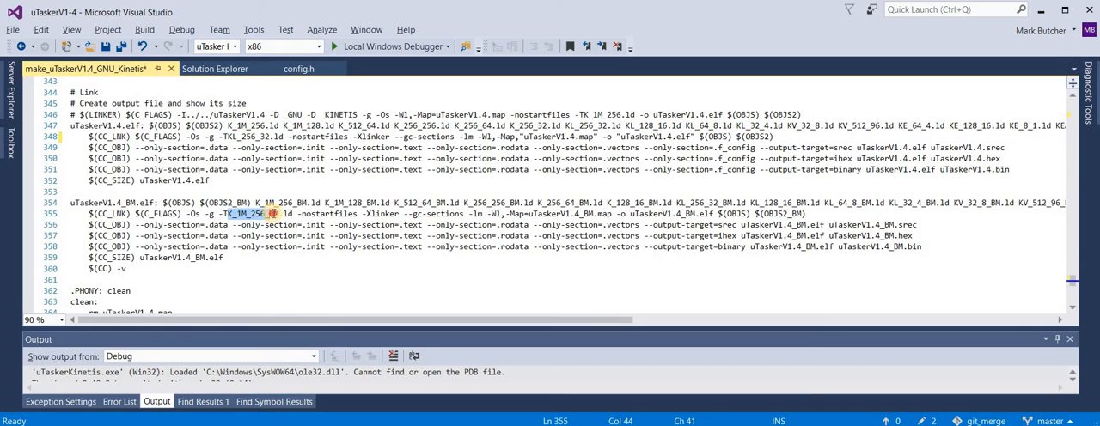
# Step: Inspect the linker script and link command in the uTaskerV1.4 link rules
pyautogui.click(249, 235)
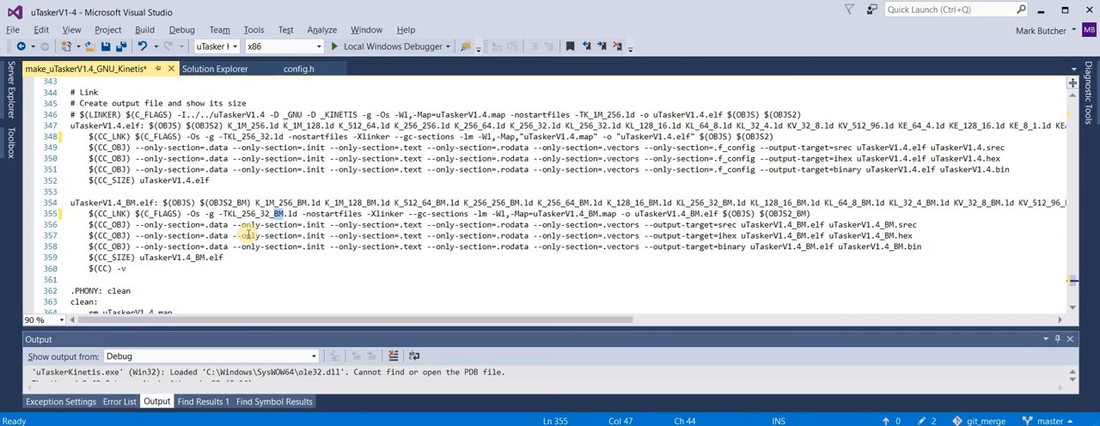
pyautogui.moveTo(333, 230)
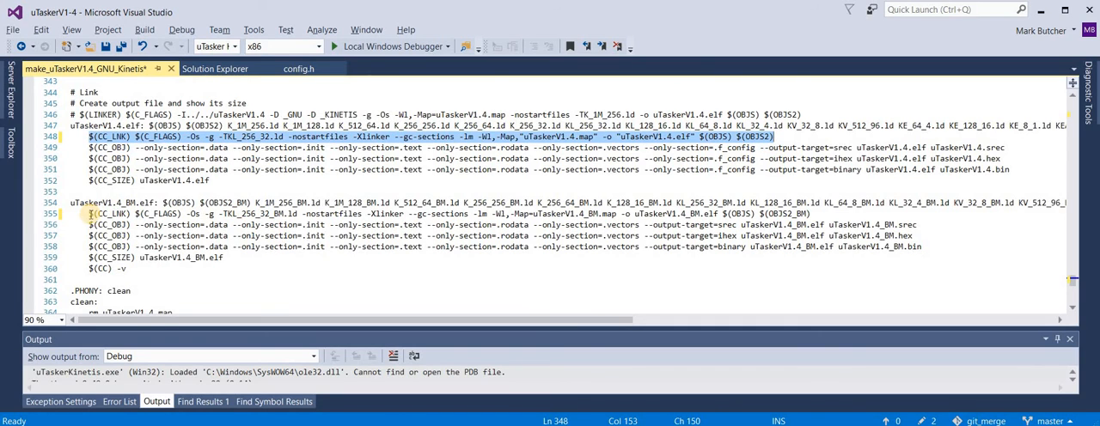
pyautogui.click(622, 213)
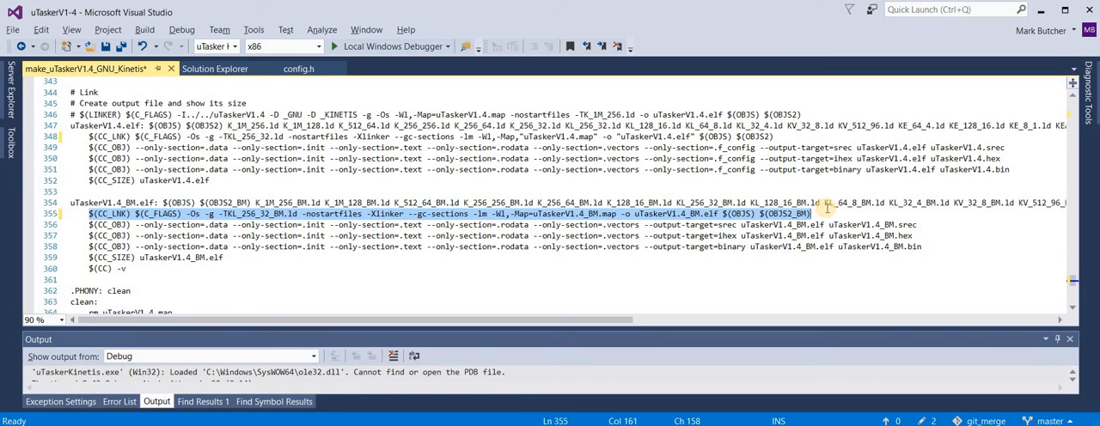
pyautogui.moveTo(492, 191)
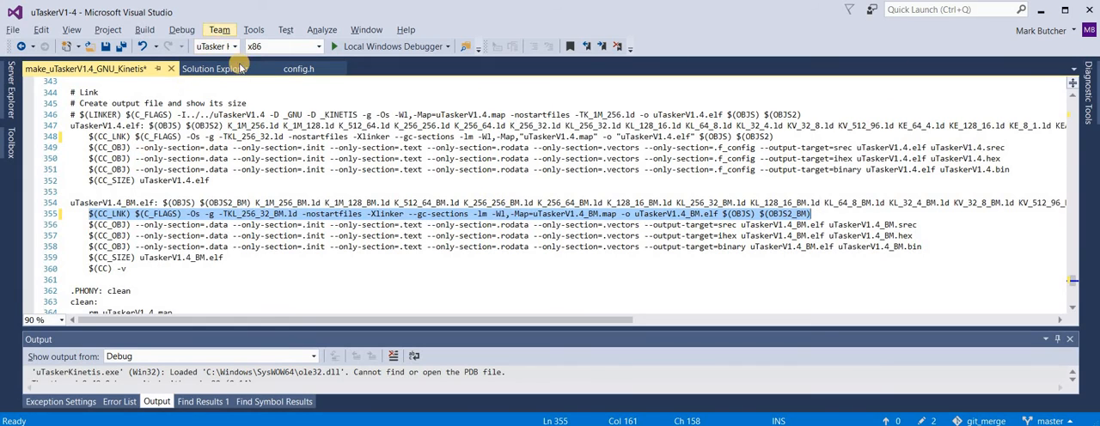
# Step: Rebuild the uTaskerKinetis project from Solution Explorer, producing uTaskerV1.4 and uTaskerV1.4_BM GCC images successfully
pyautogui.click(215, 68)
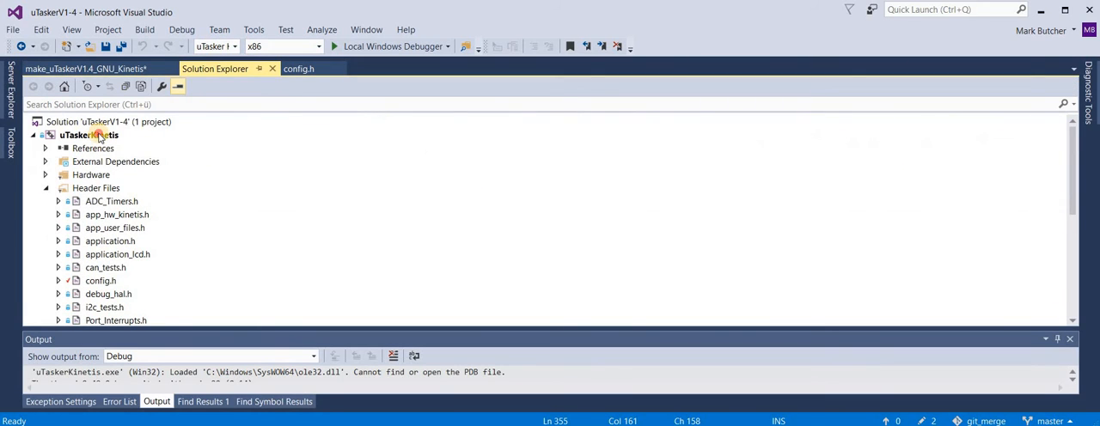
pyautogui.click(88, 134)
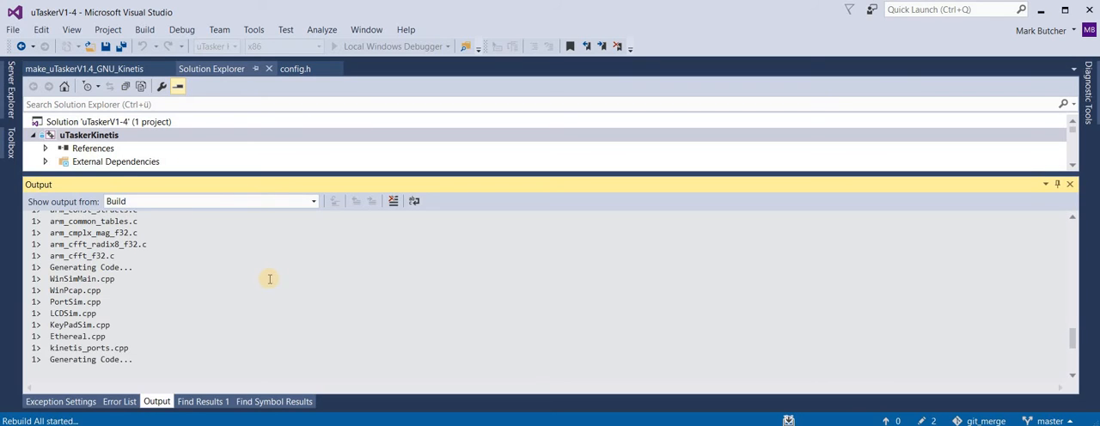
pyautogui.scroll(-3)
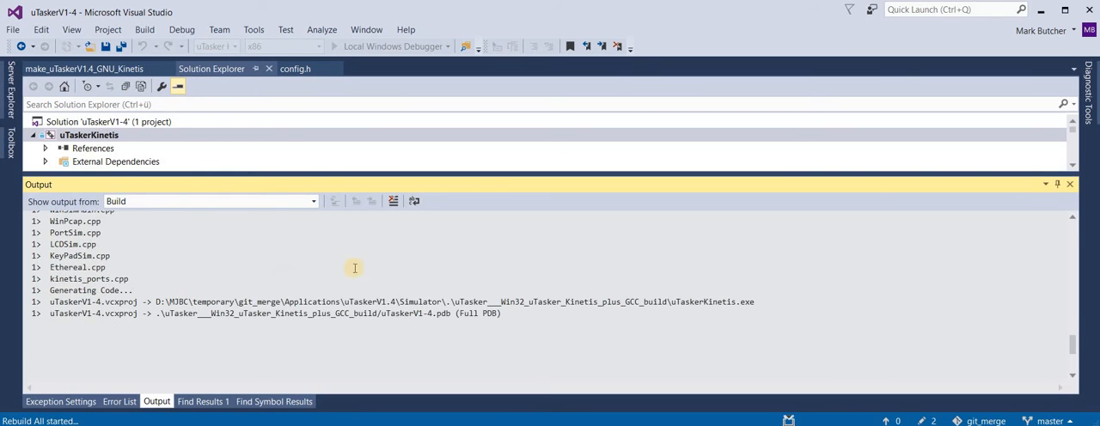
pyautogui.scroll(-3)
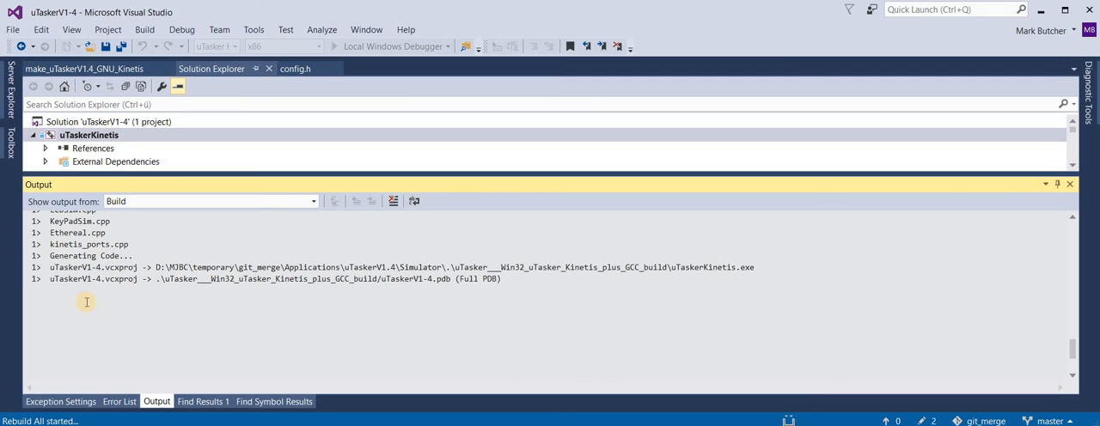
pyautogui.moveTo(105, 309)
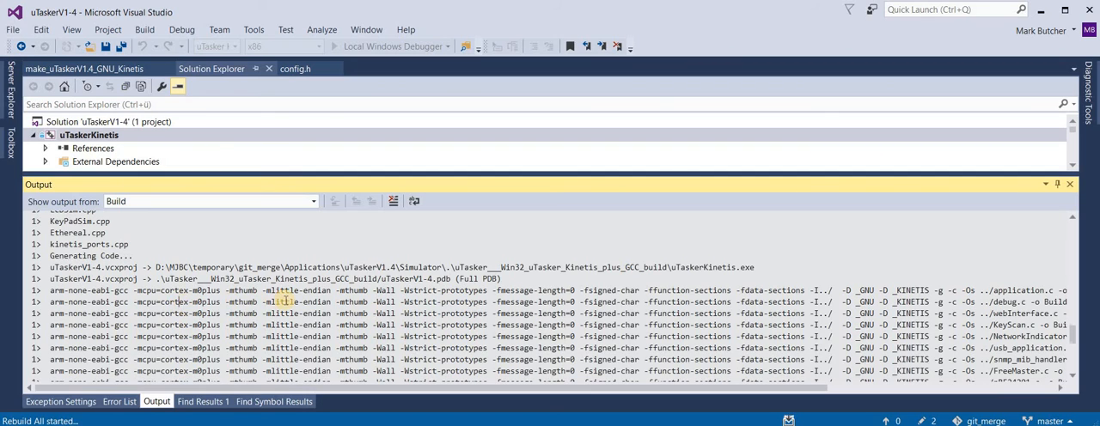
pyautogui.scroll(-3)
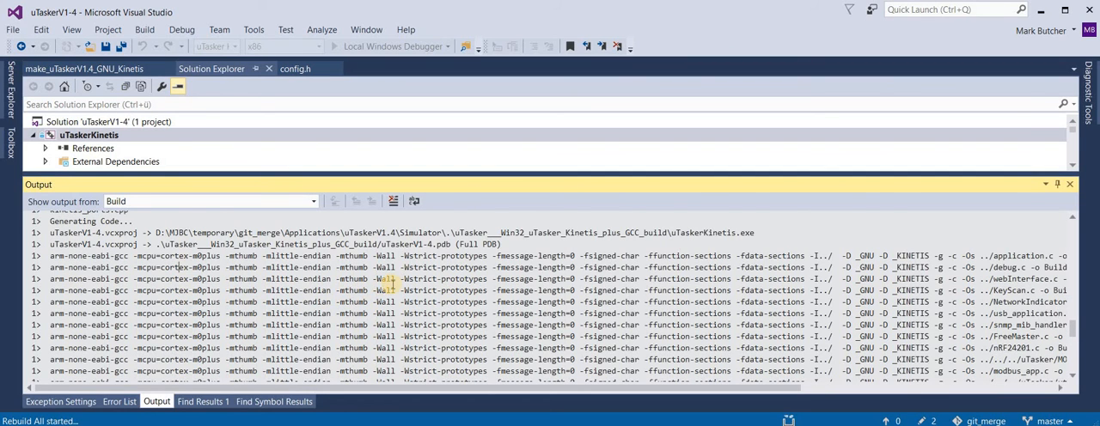
pyautogui.scroll(-3)
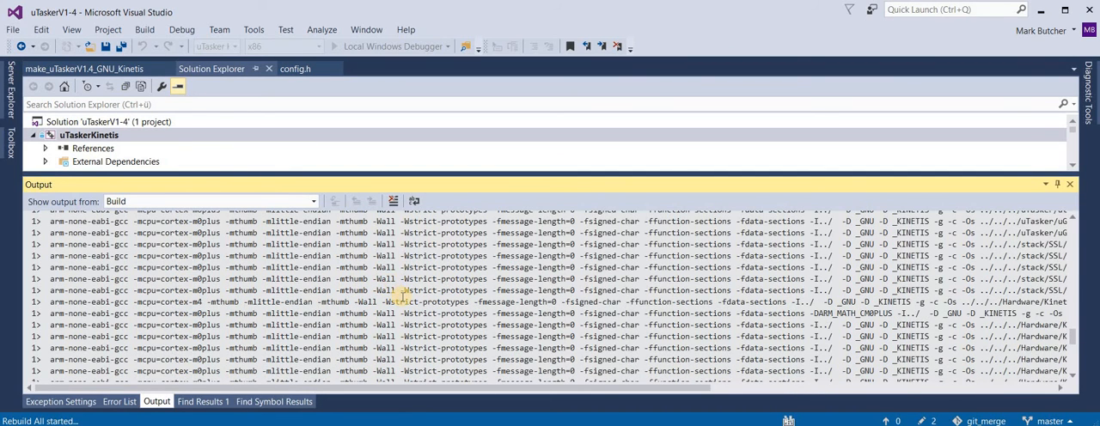
pyautogui.scroll(-3)
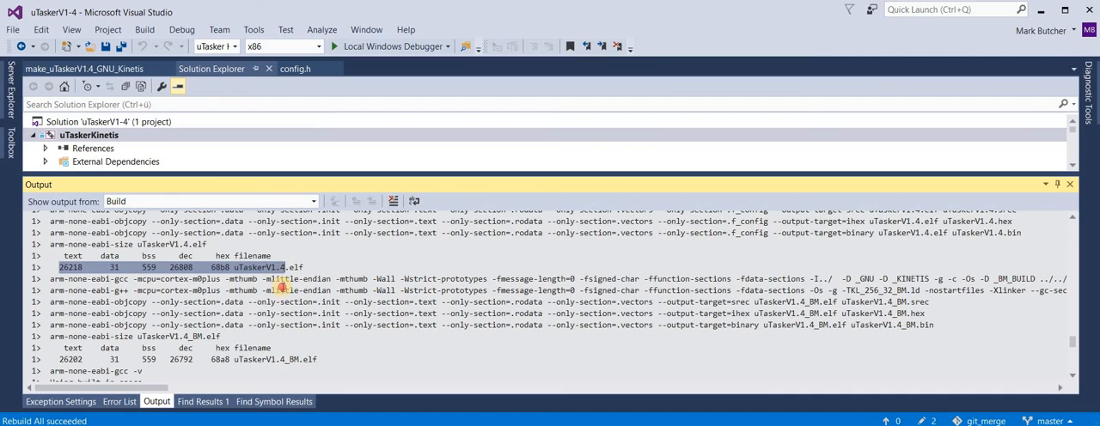
pyautogui.doubleClick(266, 268)
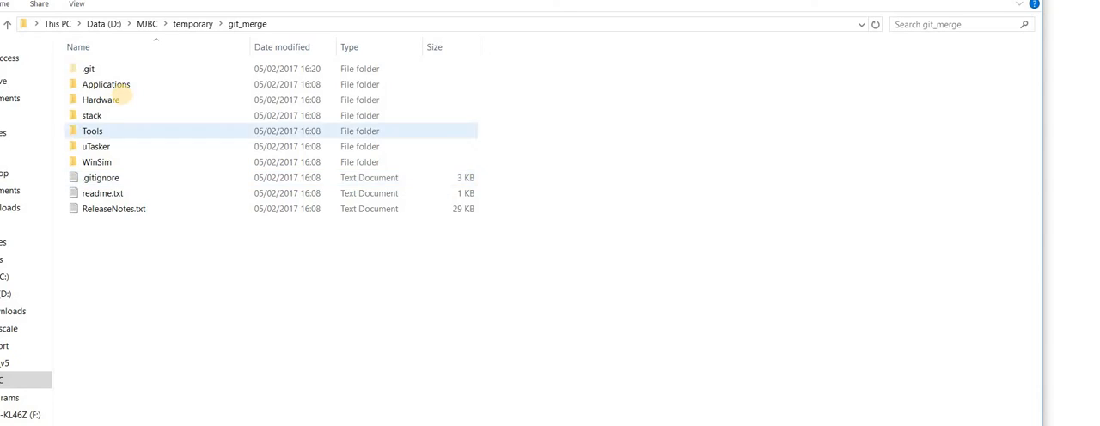
# Step: Navigate into Applications\uTaskerV1.4\GNU_Kinetis, peeking into its Build object folder and returning
pyautogui.doubleClick(104, 84)
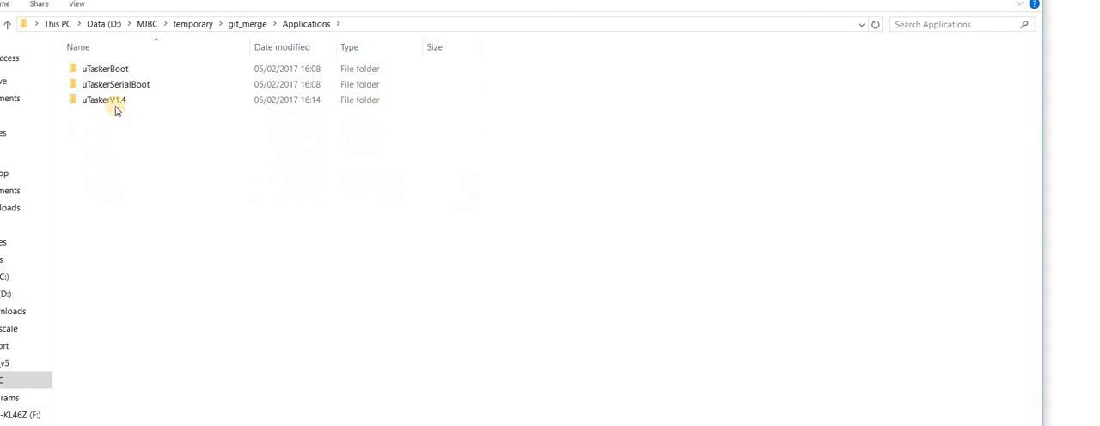
pyautogui.doubleClick(100, 99)
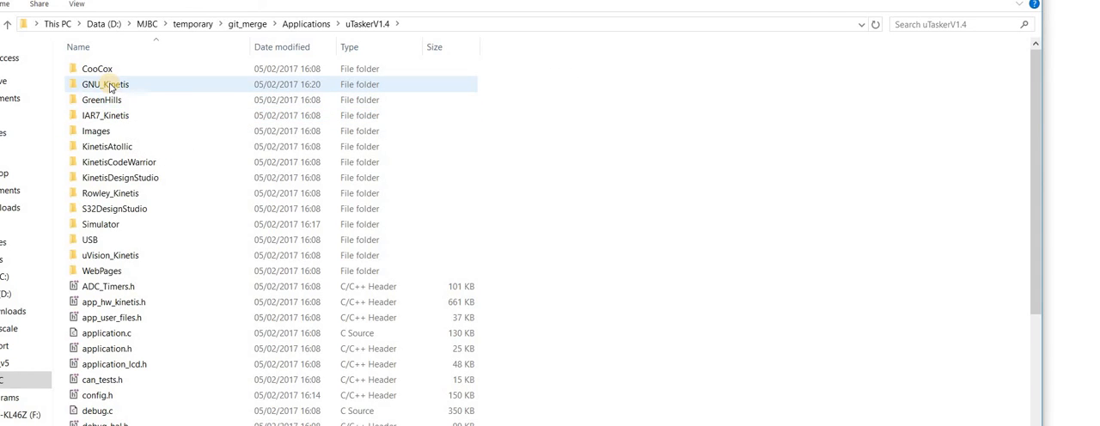
pyautogui.doubleClick(105, 82)
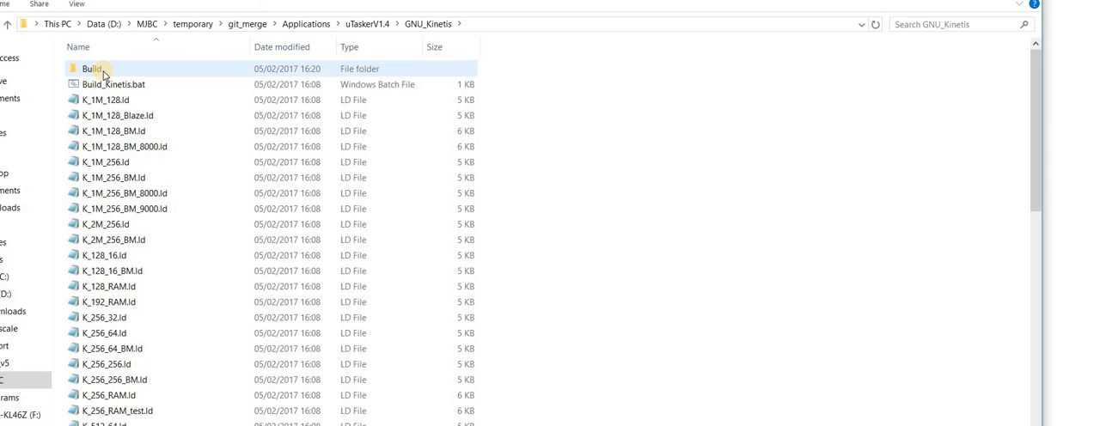
pyautogui.doubleClick(89, 68)
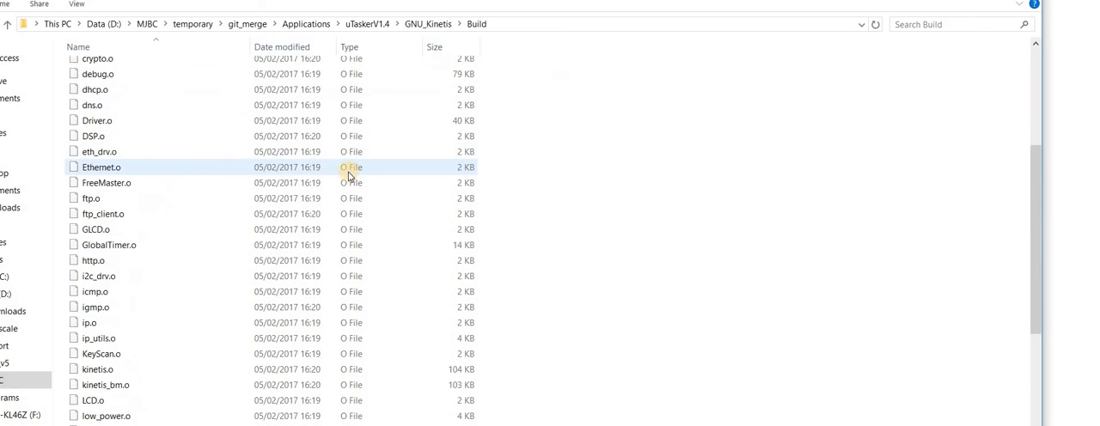
pyautogui.click(426, 24)
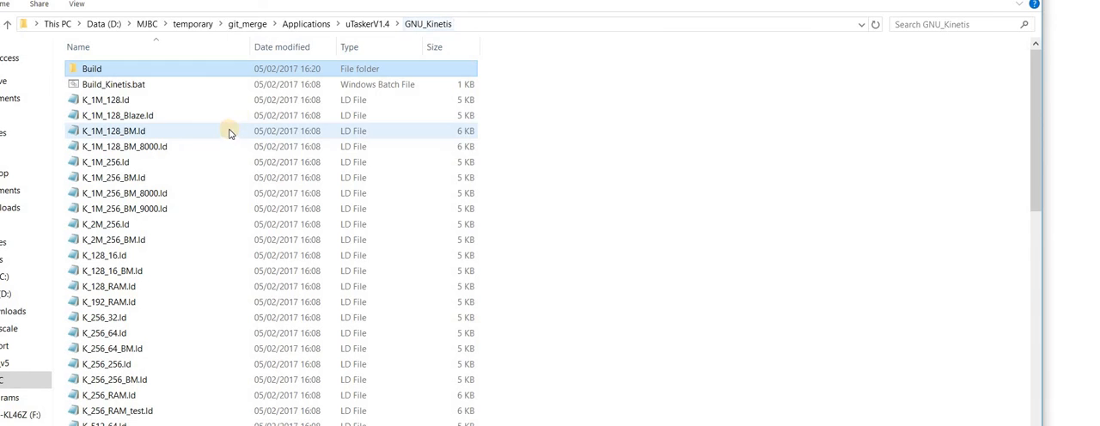
# Step: Select the freshly built uTaskerV1.4.bin among the bin, elf, hex, map and srec outputs
pyautogui.scroll(-3)
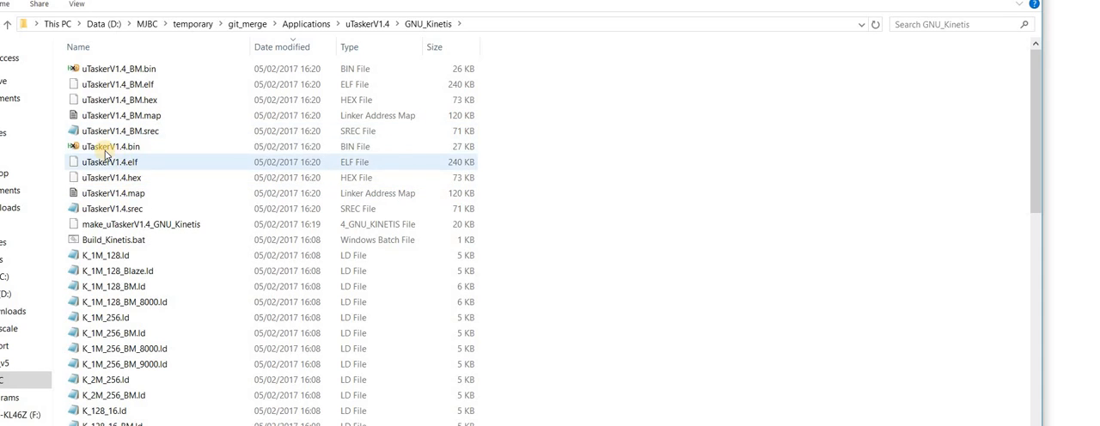
pyautogui.click(107, 146)
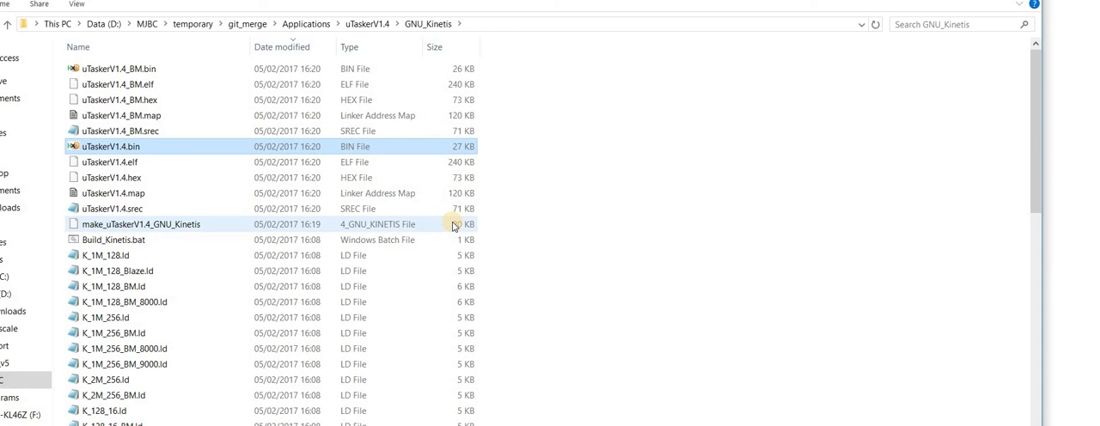
pyautogui.moveTo(180, 185)
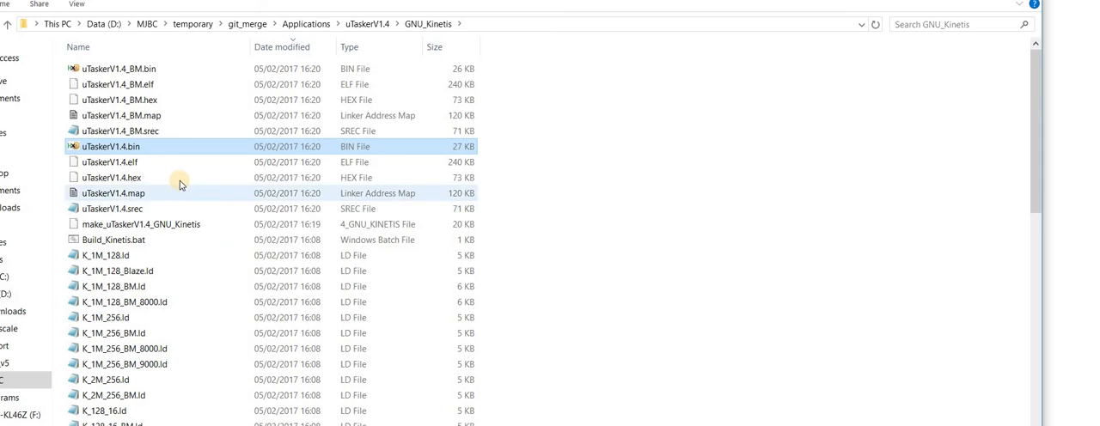
pyautogui.moveTo(179, 179)
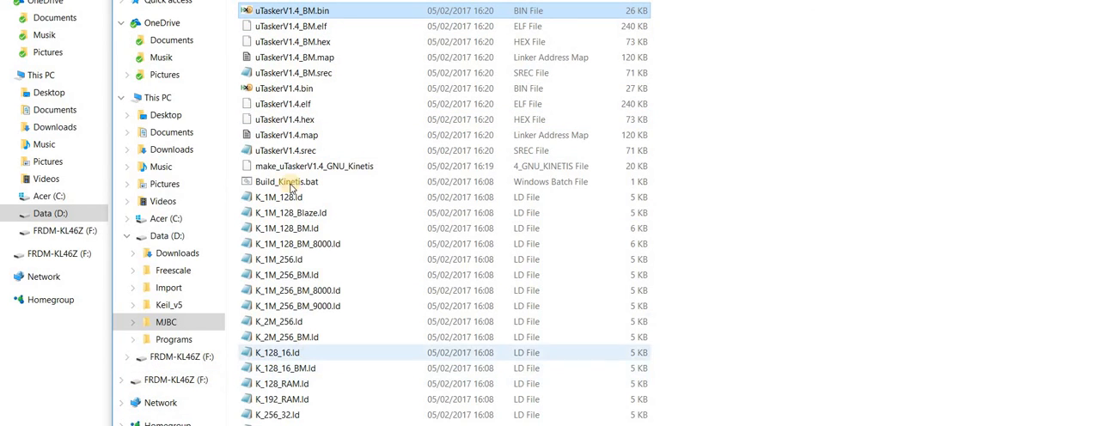
pyautogui.moveTo(285, 90)
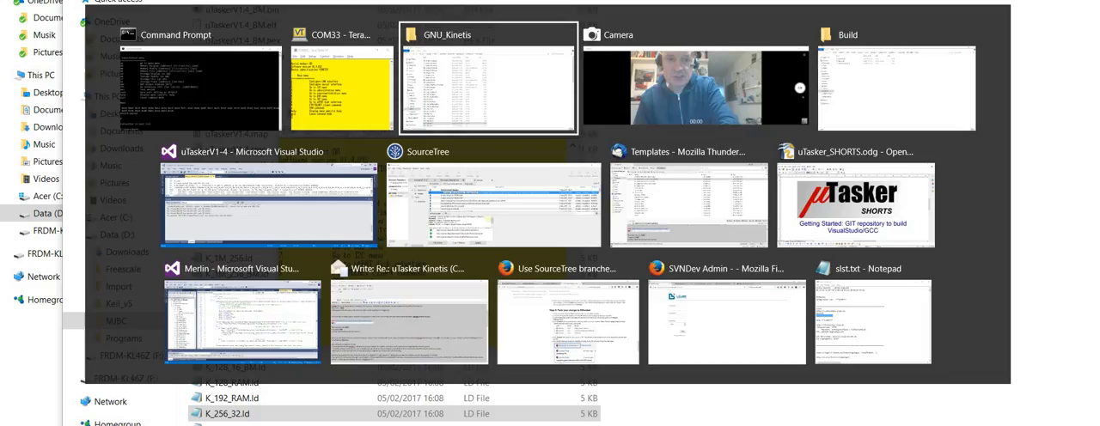
# Step: Switch to the Camera window showing the FRDM-KL46Z board on the webcam
pyautogui.click(694, 78)
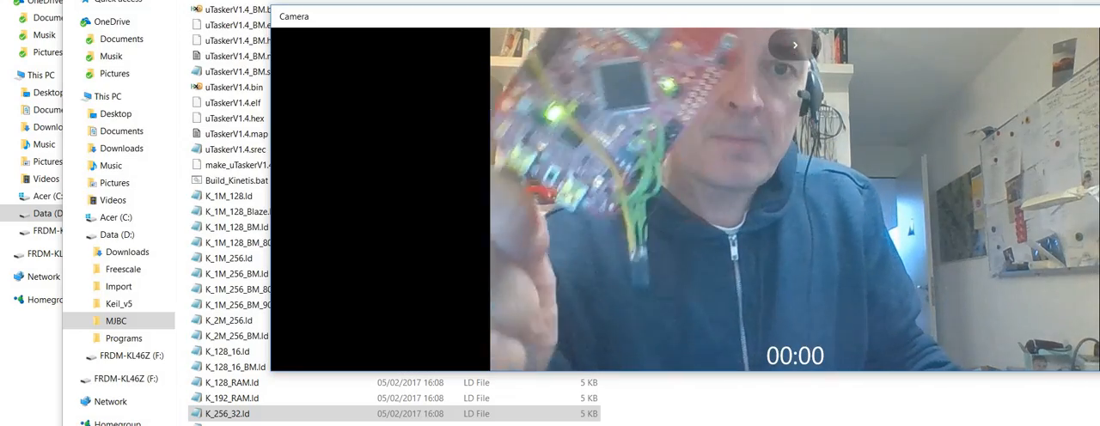